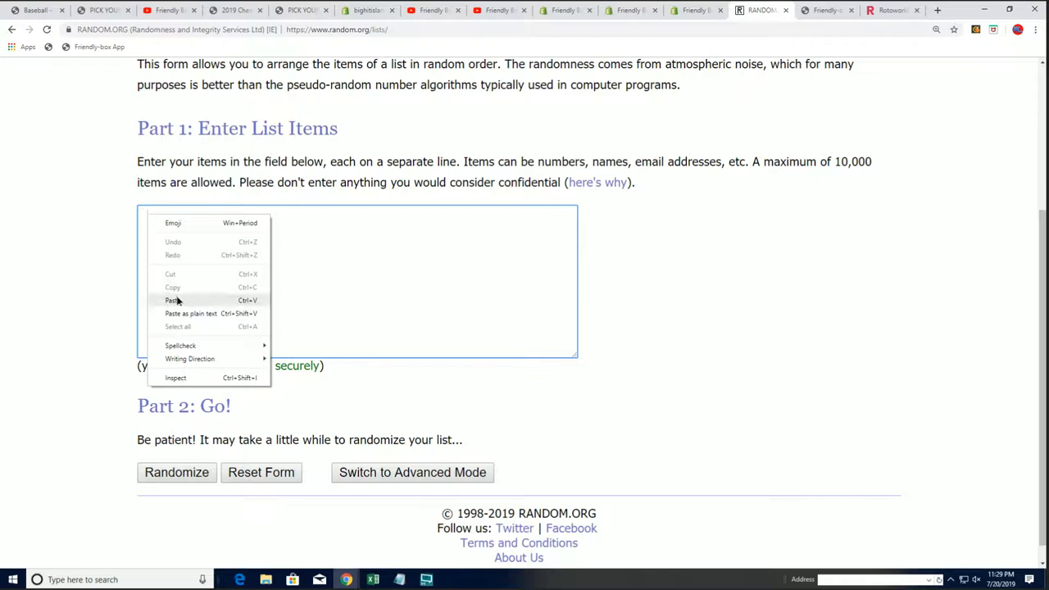
Step: Paste the 19 numbered names into the list field and scroll through to verify them
left_click(172, 300)
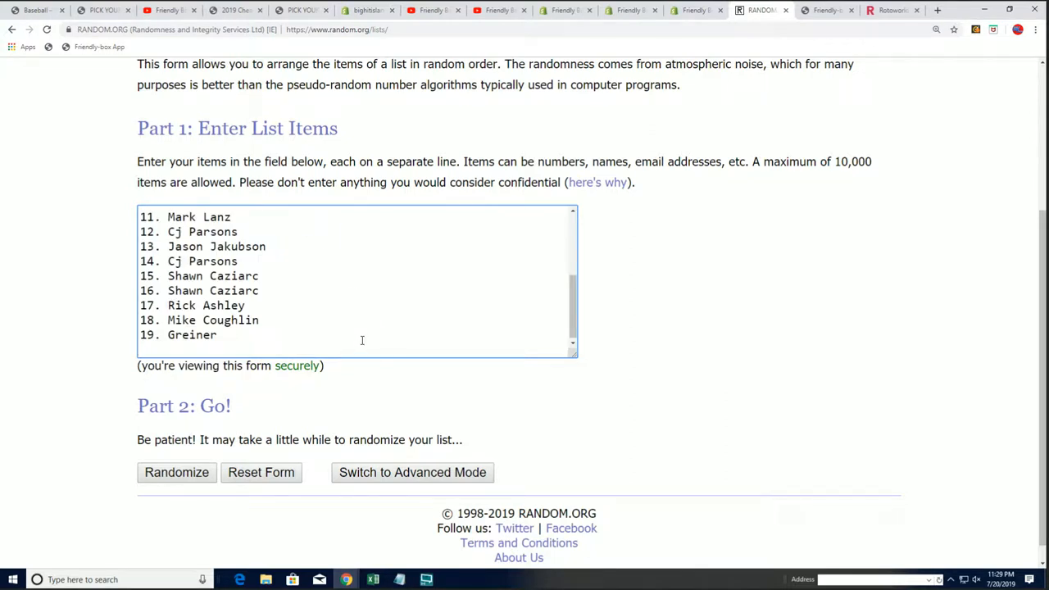
scroll("up", 3)
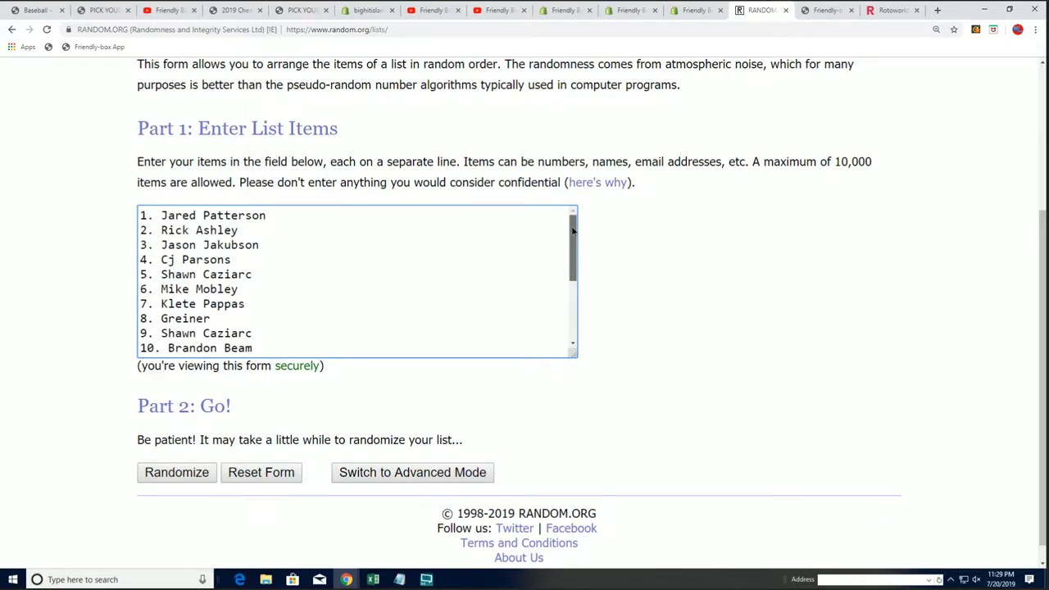
scroll("down", 3)
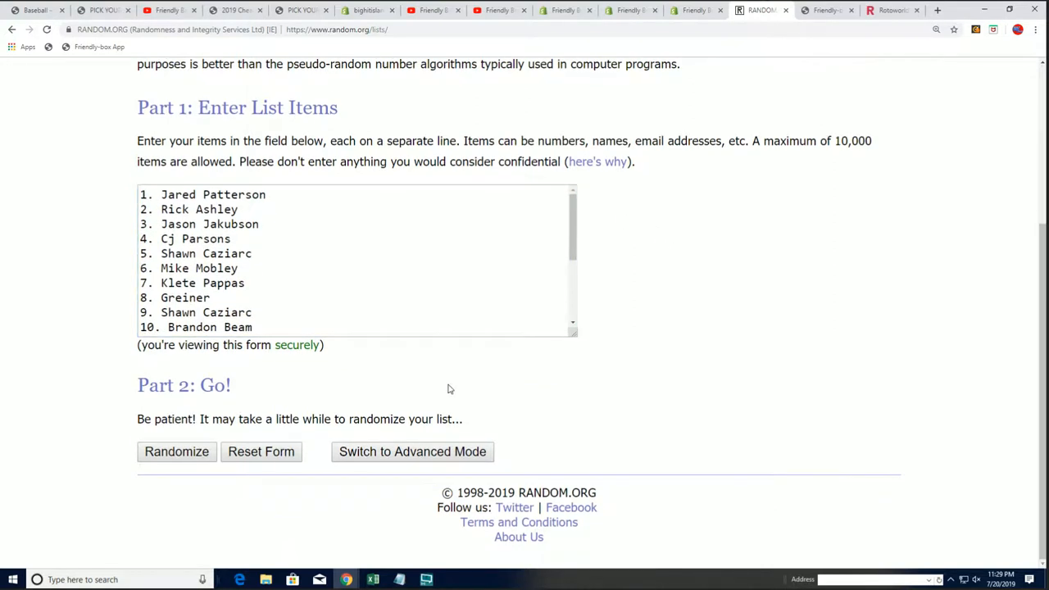
left_click(176, 452)
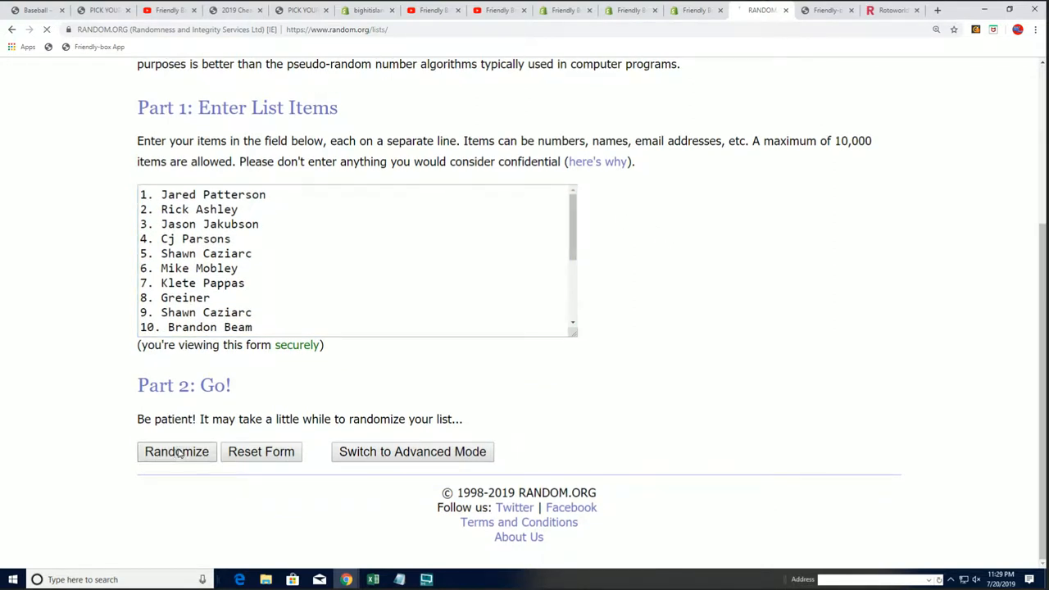
left_click(177, 452)
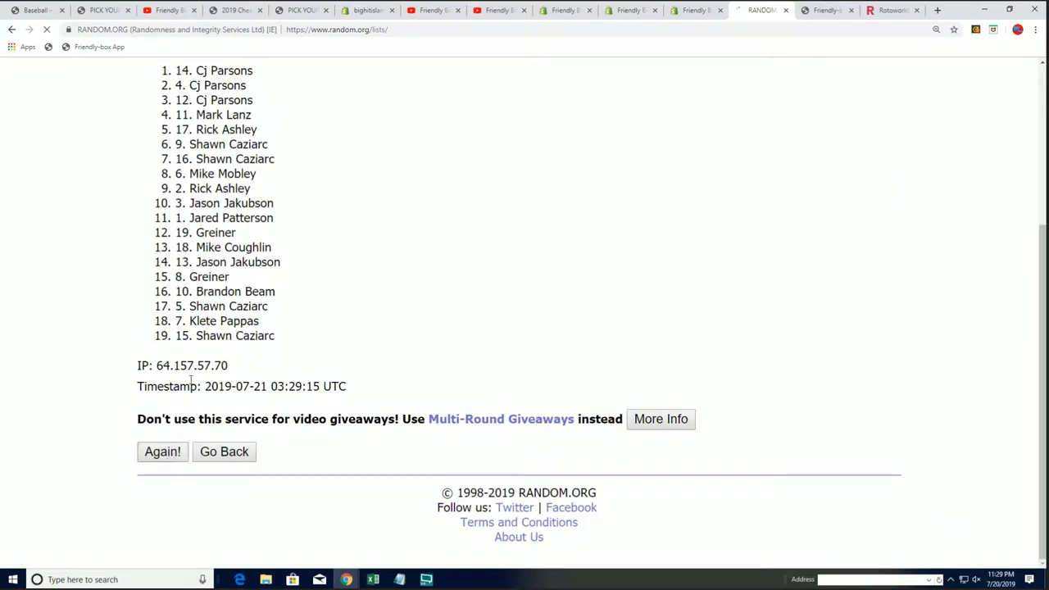
left_click(162, 452)
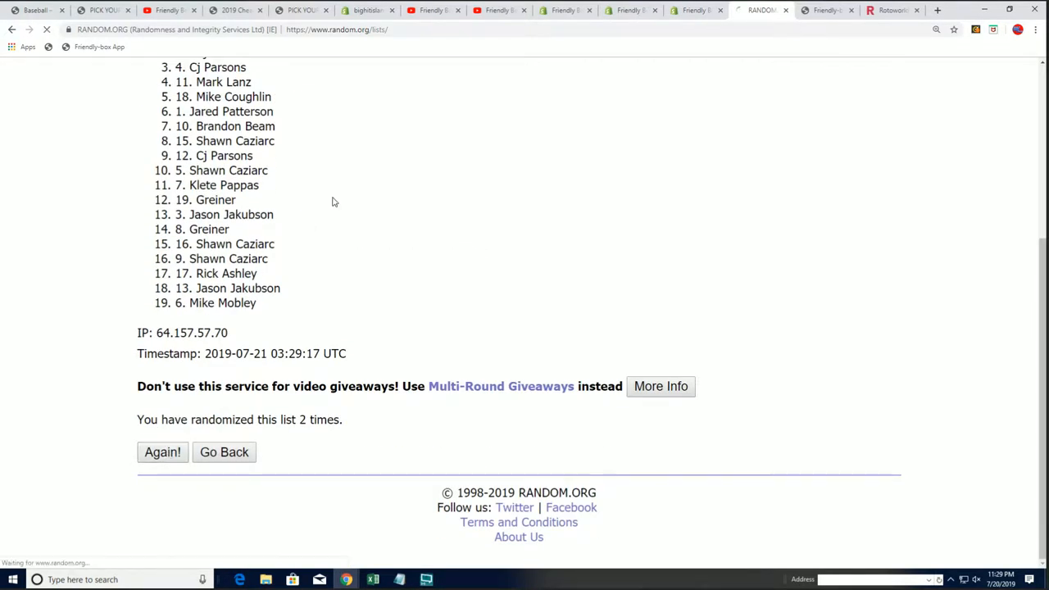
left_click(162, 451)
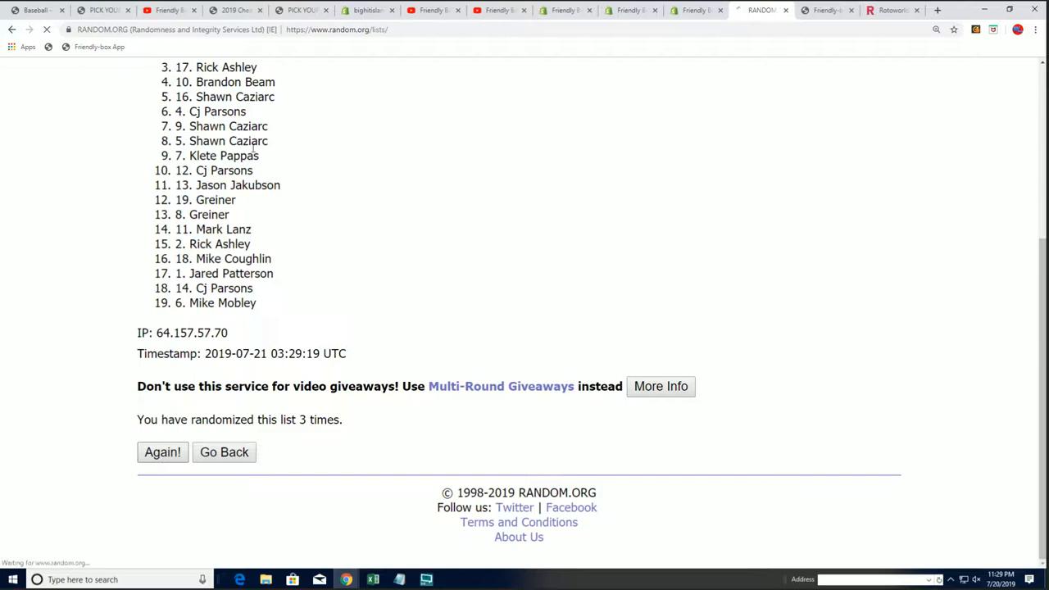
left_click(162, 451)
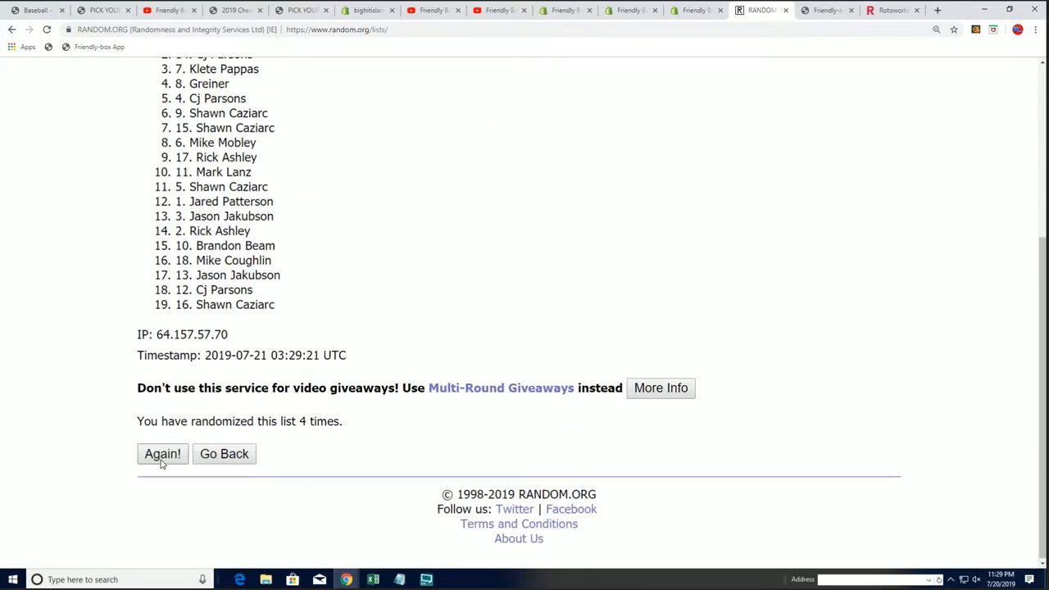
left_click(161, 453)
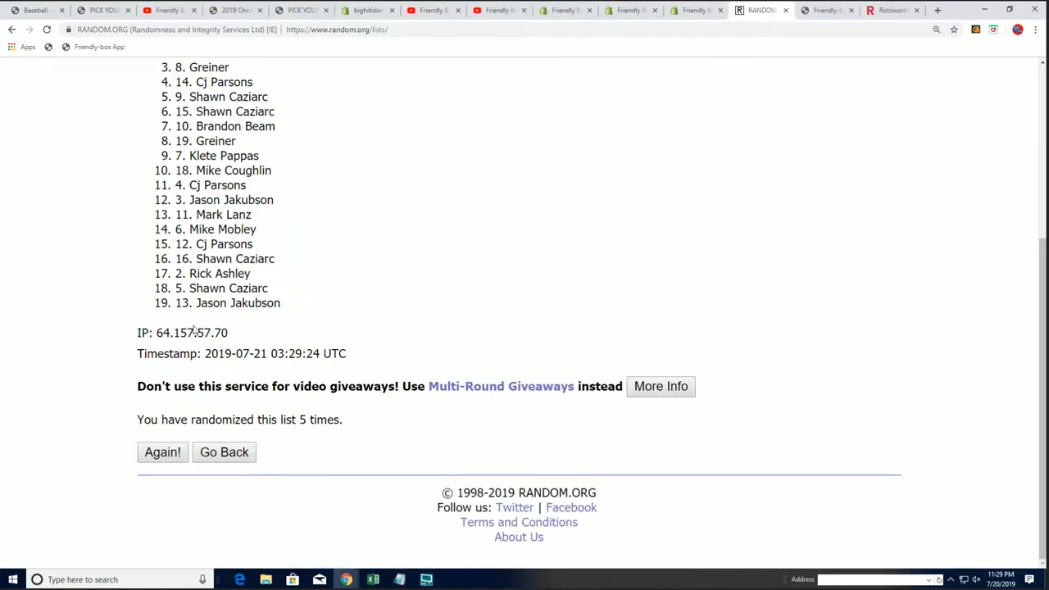
mouse_move(155, 444)
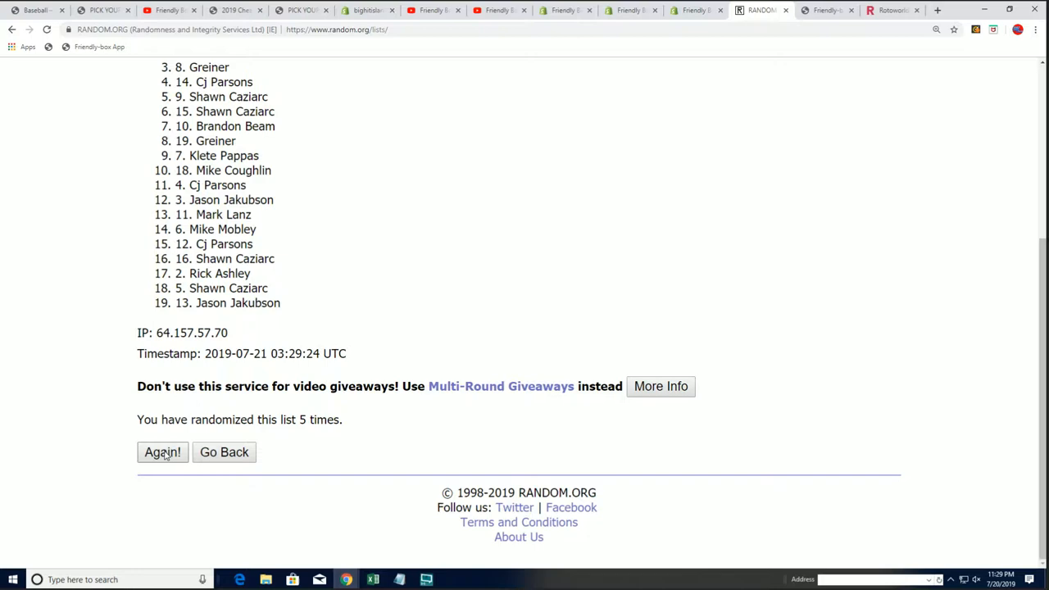
left_click(161, 451)
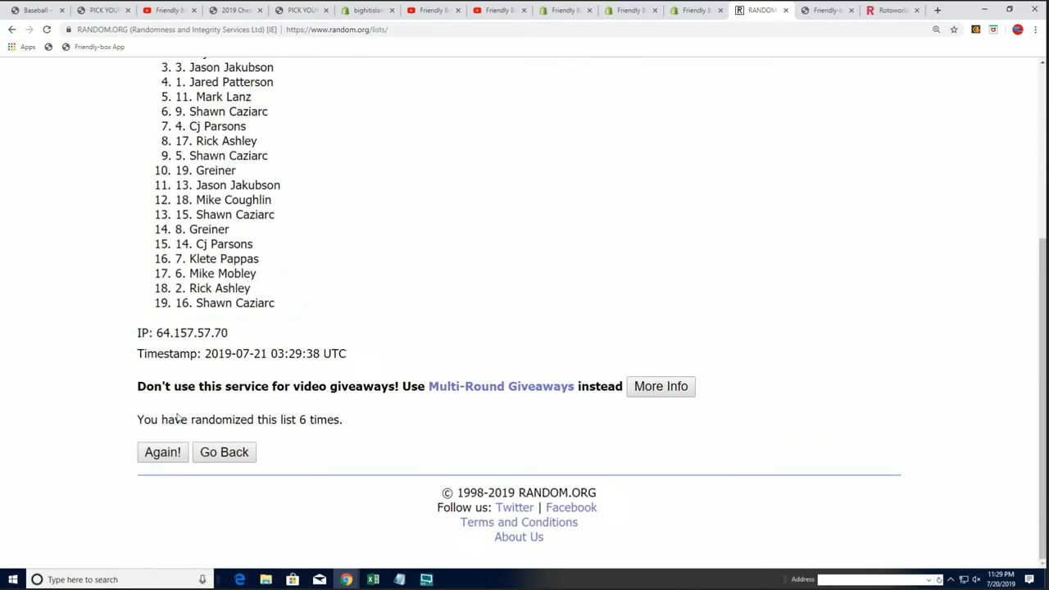
left_click(163, 452)
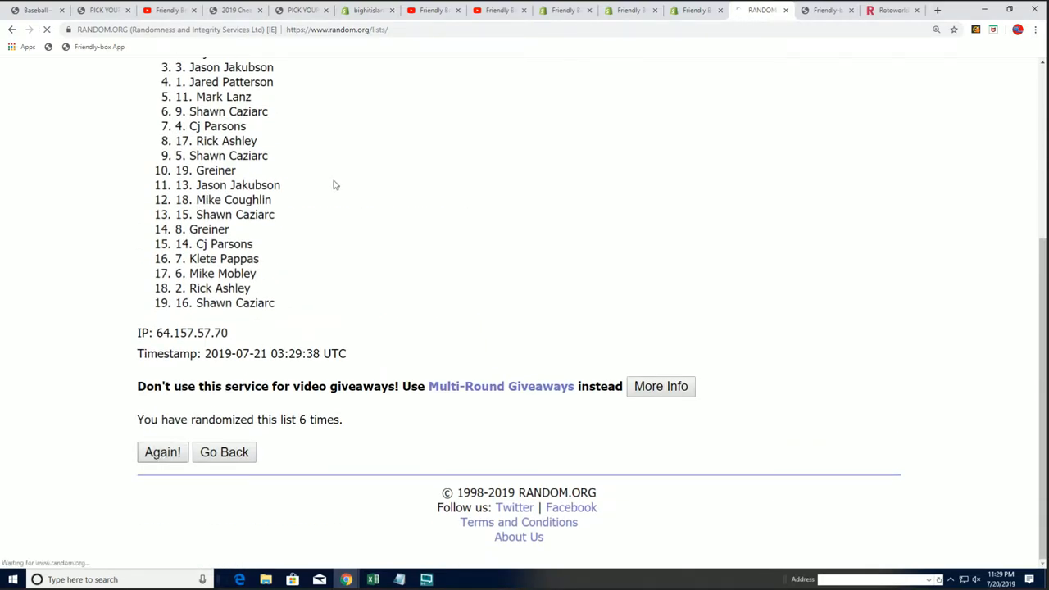
left_click(162, 451)
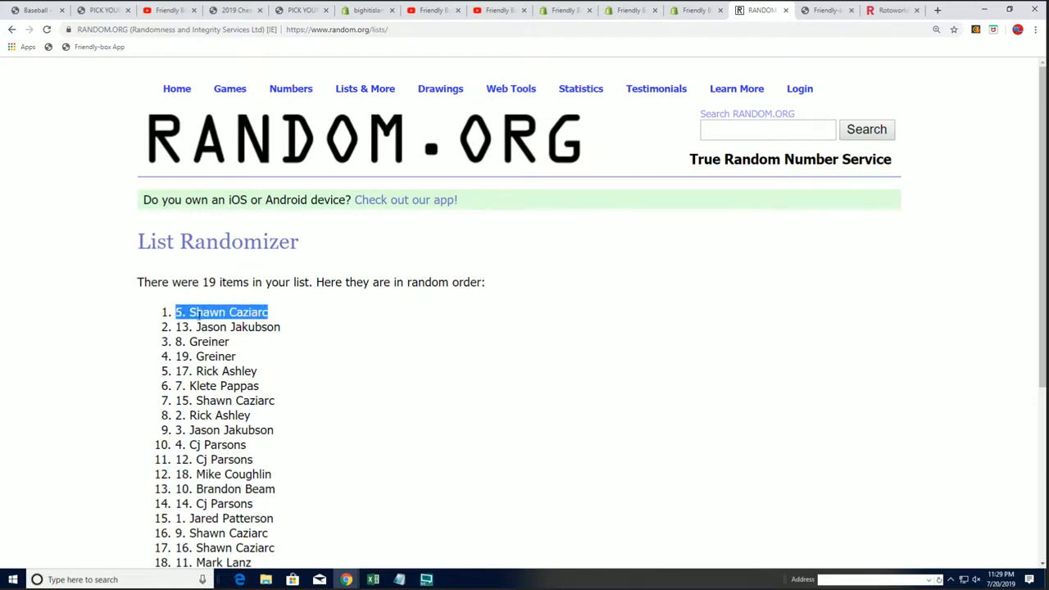
scroll("down", 3)
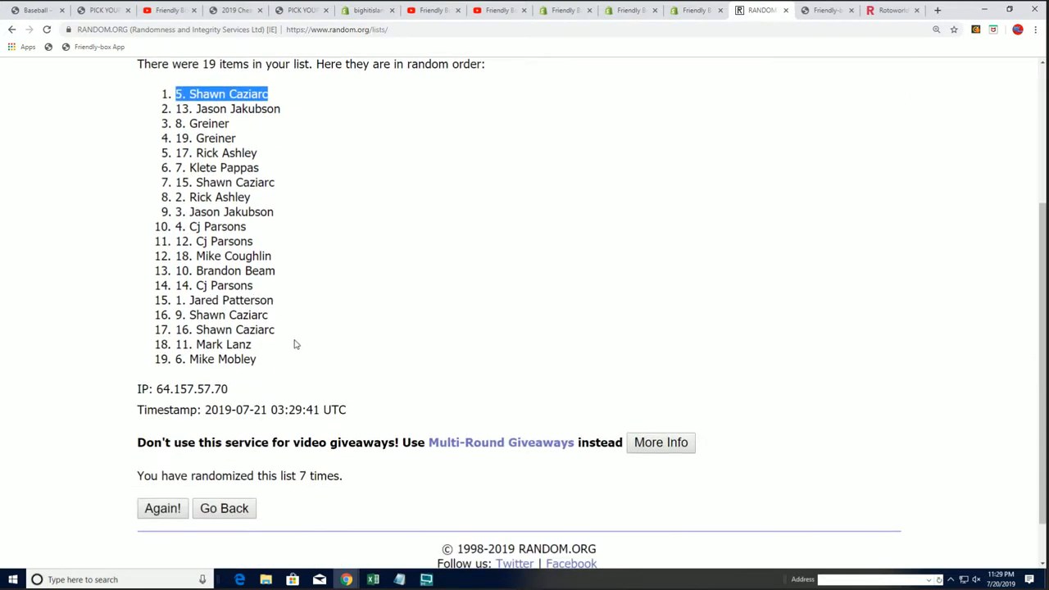
scroll("up", 3)
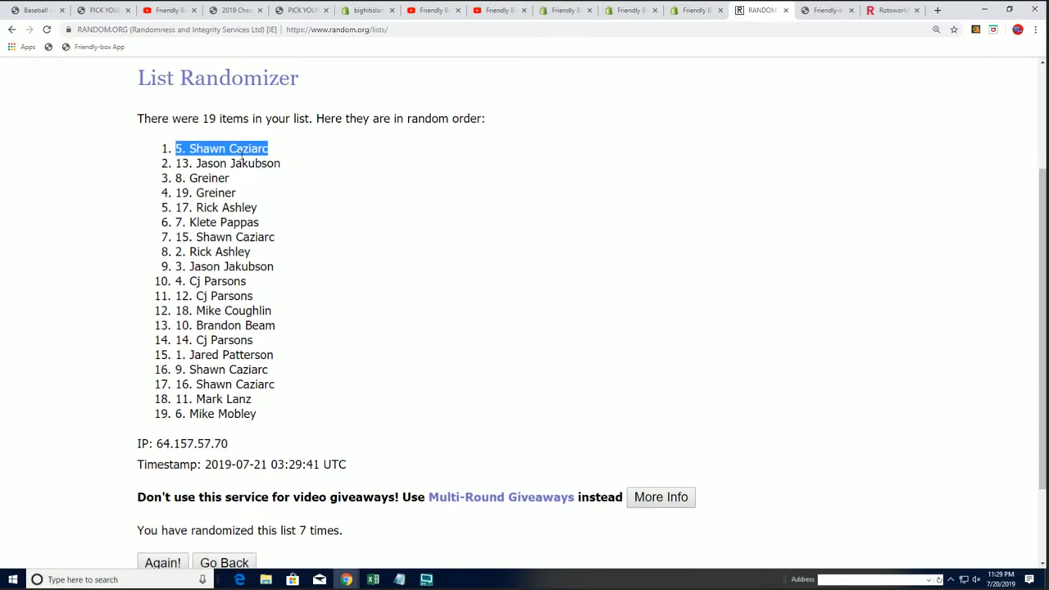
mouse_move(598, 48)
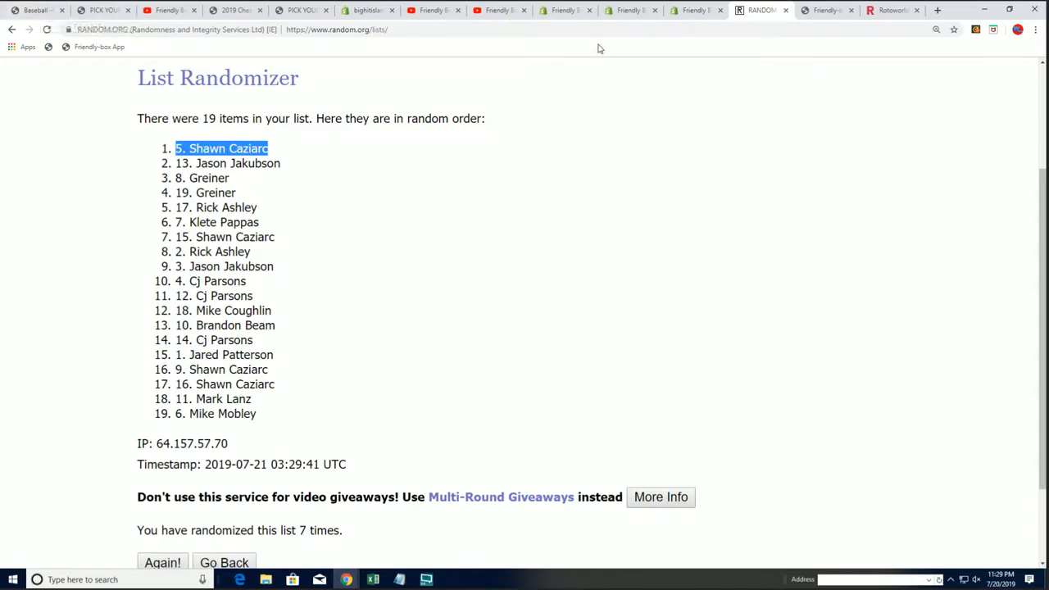
mouse_move(242, 13)
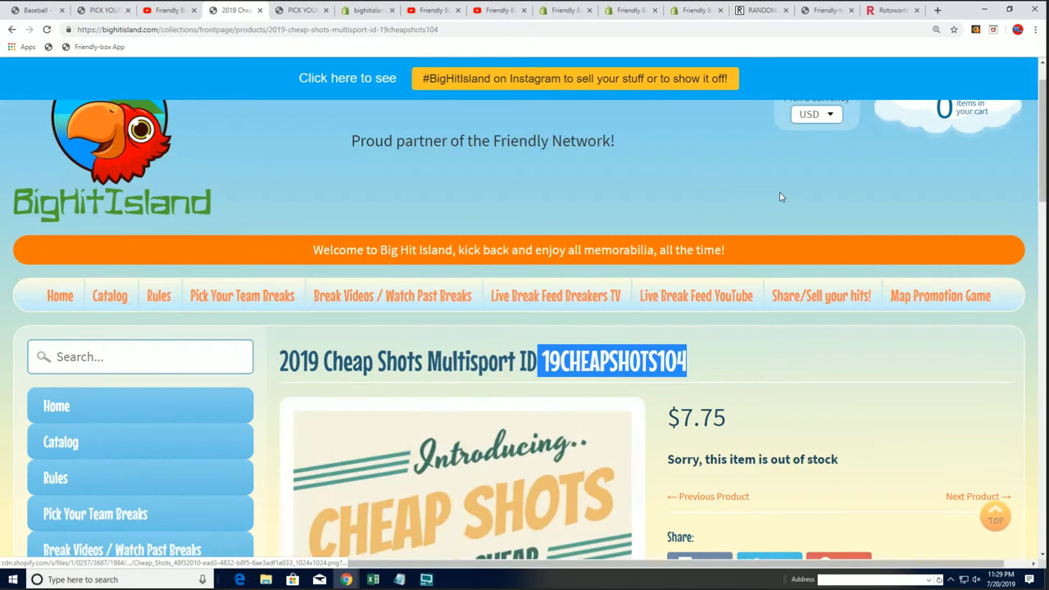
Step: Open Big Hit Island's Map Promotion Game page and scroll down to the rules and names by space
left_click(940, 296)
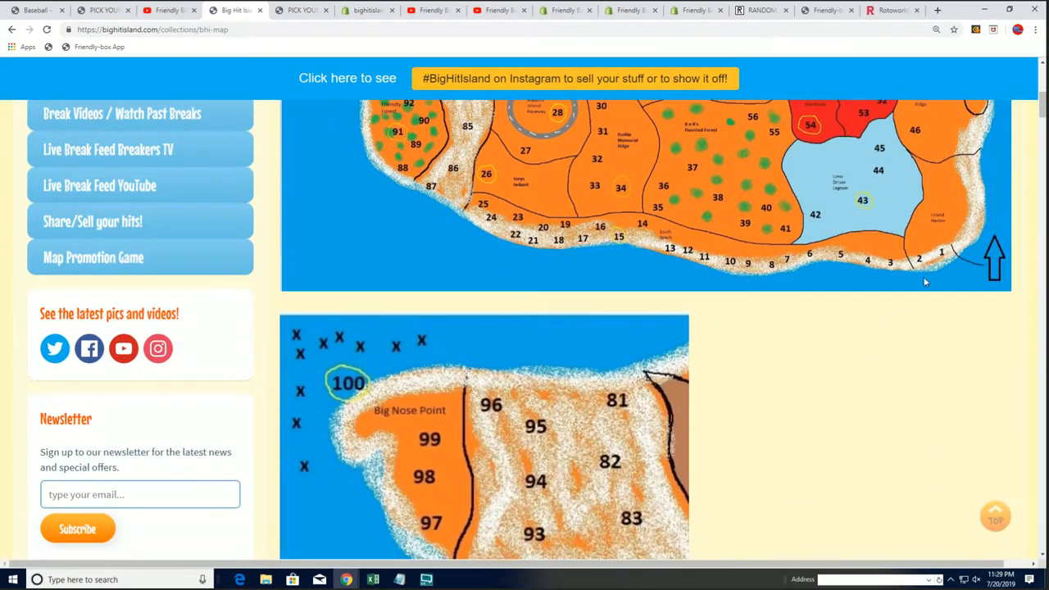
scroll("down", 3)
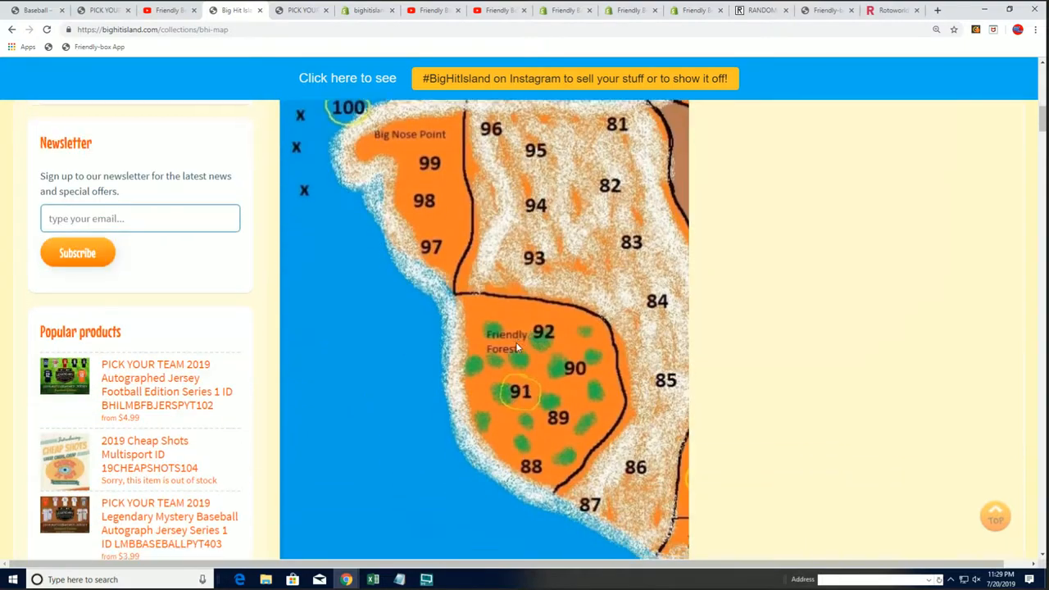
scroll("down", 3)
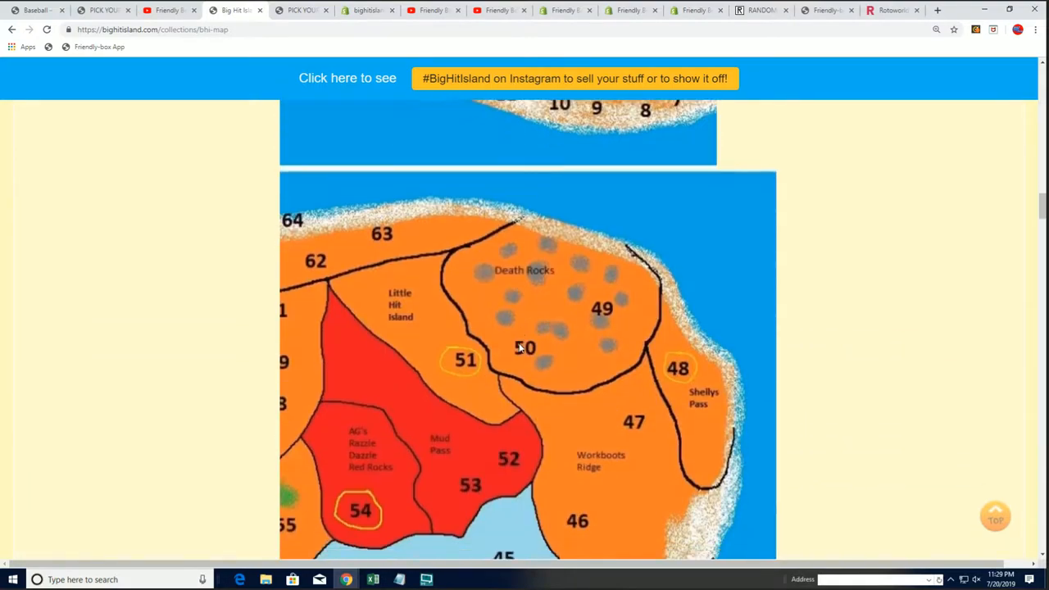
scroll("down", 3)
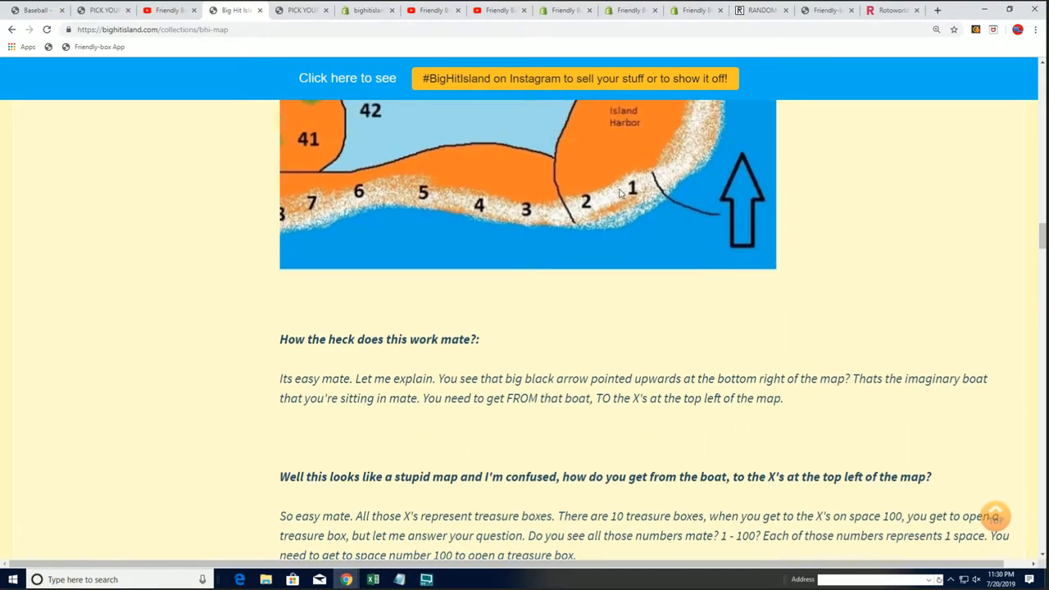
mouse_move(486, 327)
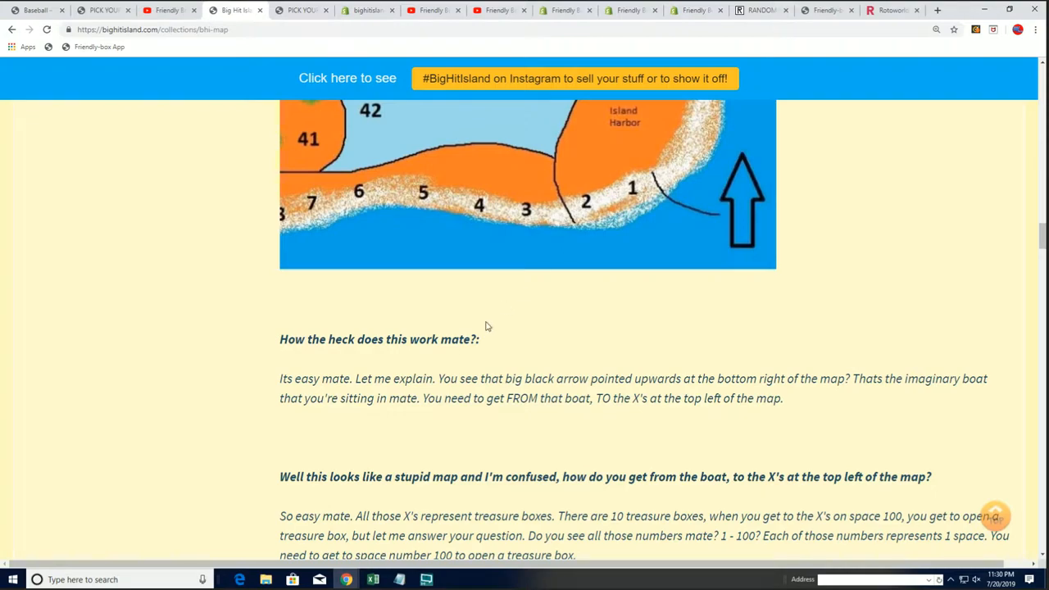
scroll("down", 3)
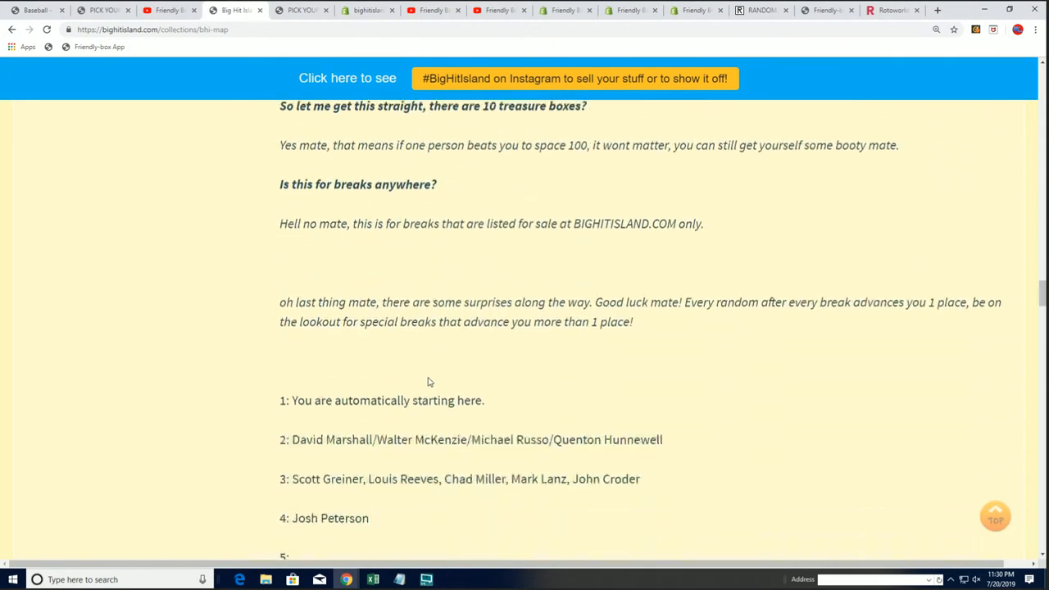
scroll("down", 3)
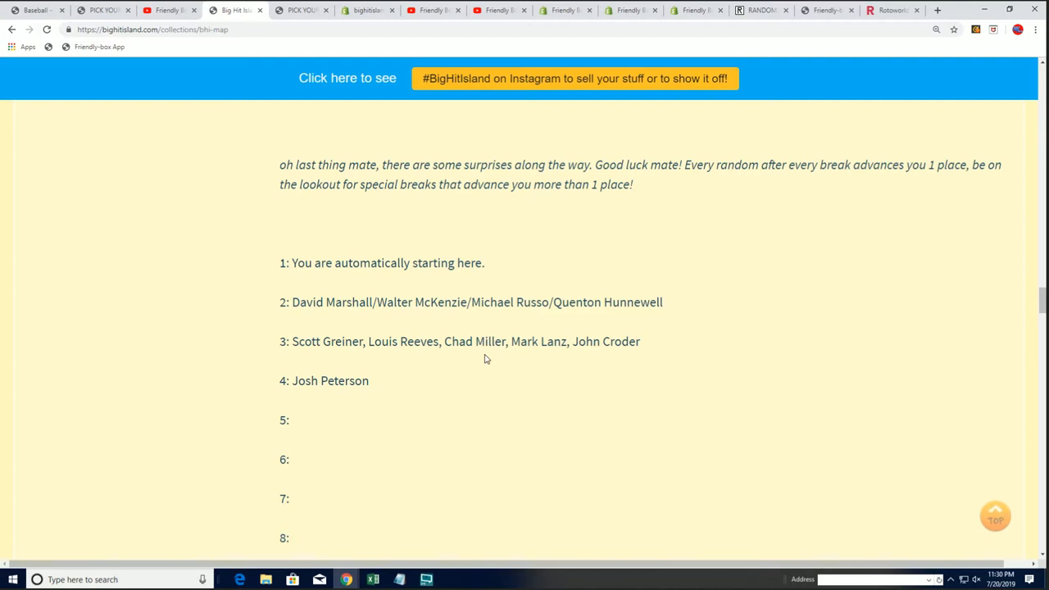
mouse_move(436, 282)
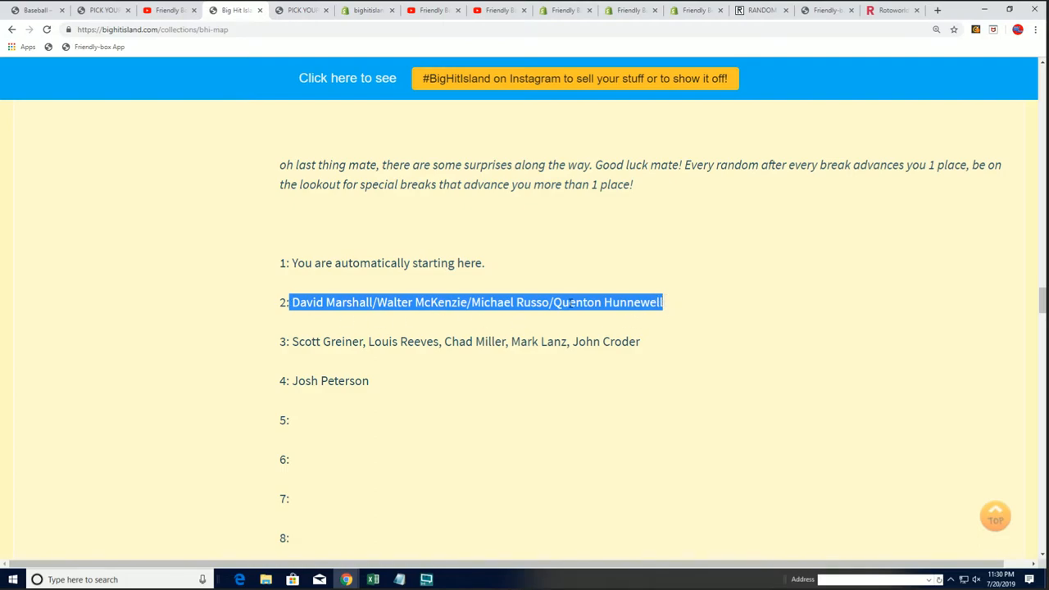
scroll("up", 3)
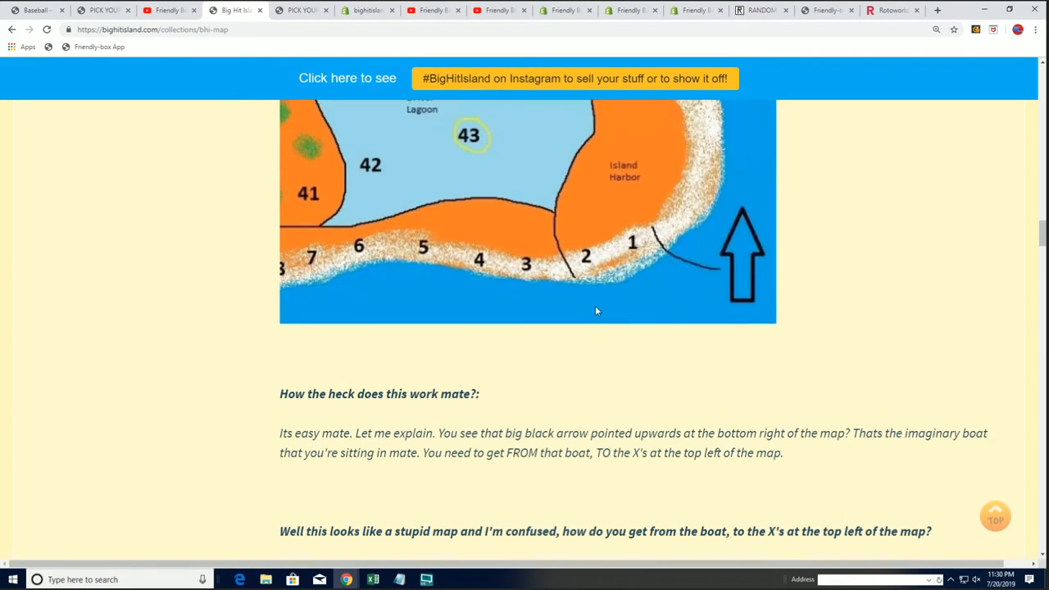
scroll("up", 3)
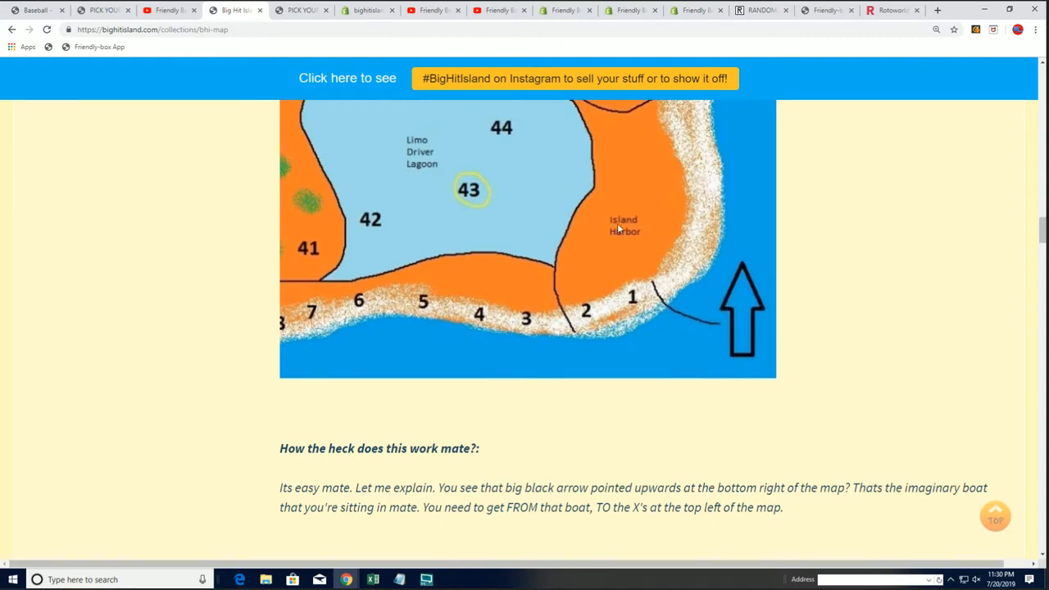
mouse_move(603, 250)
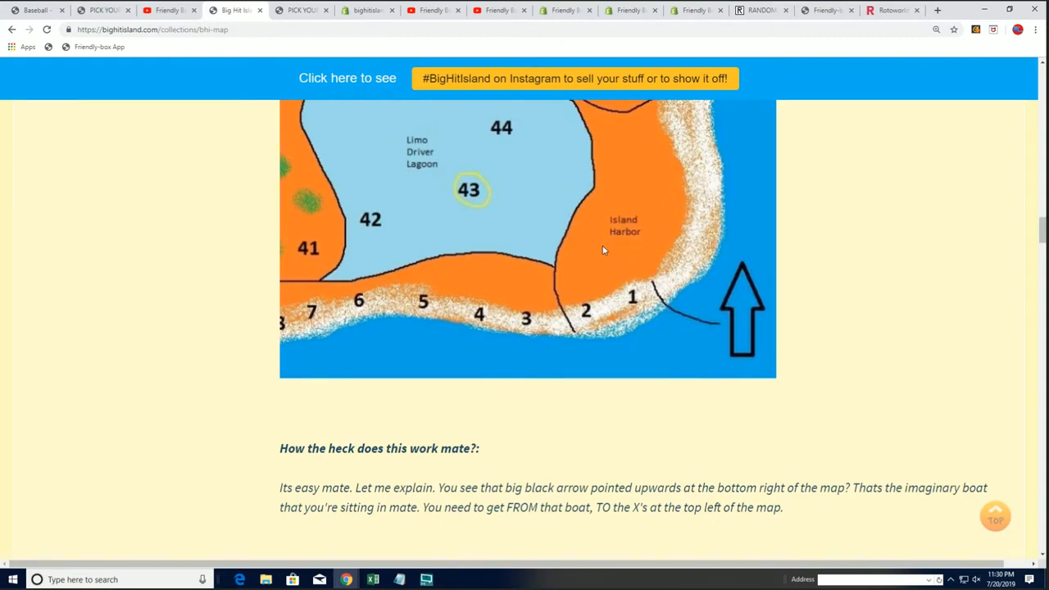